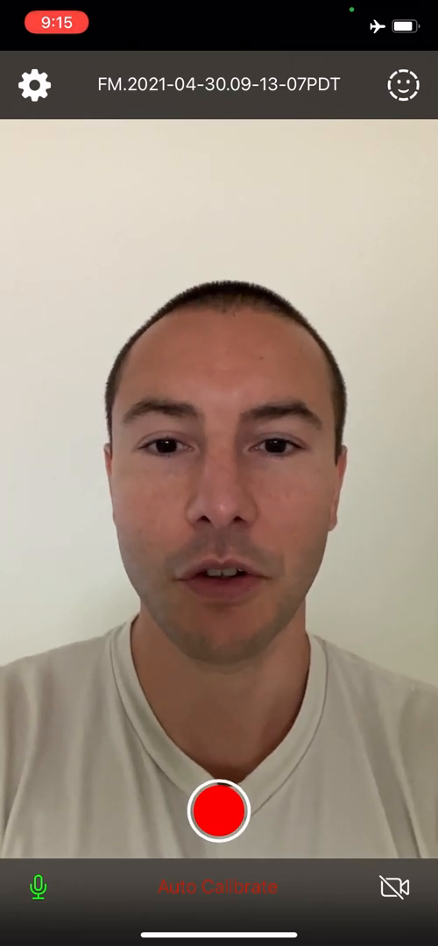
Auto-calibrate face tracking to the resting neutral expression
click(219, 887)
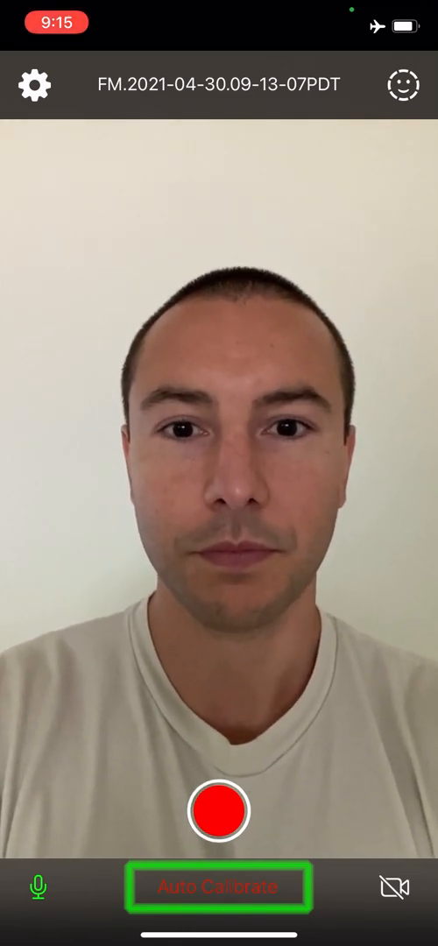
click(219, 887)
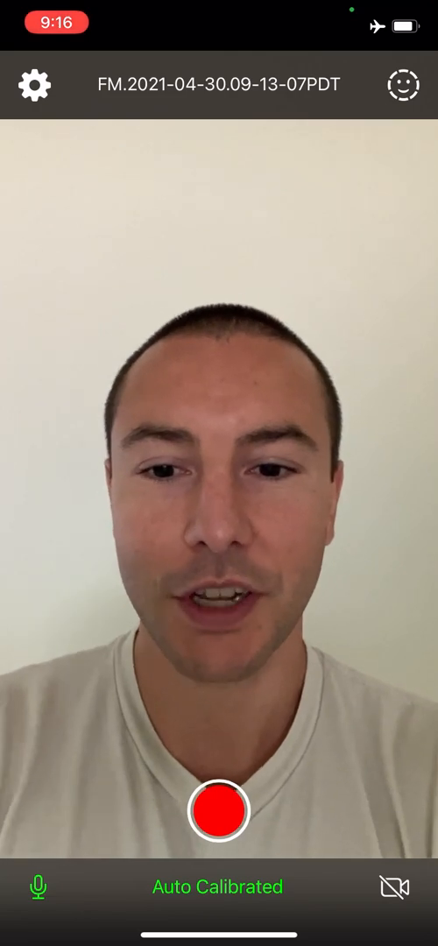
Keep audio capture enabled and switch on video reference recording for takes
click(35, 887)
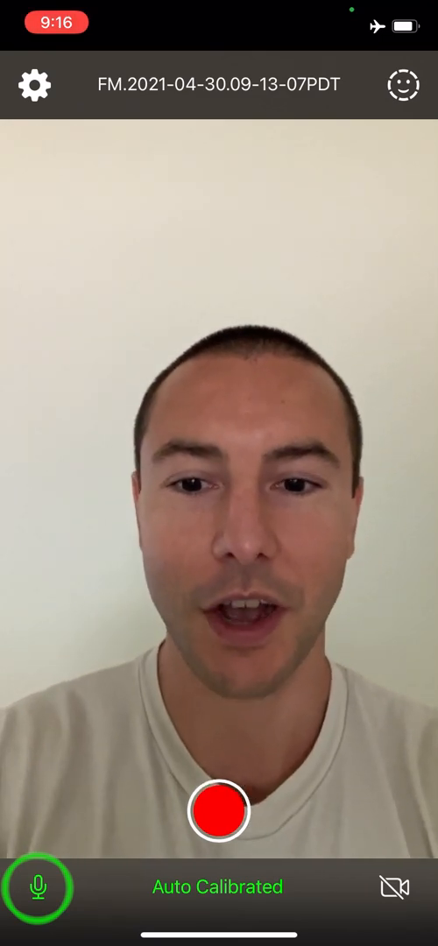
click(35, 887)
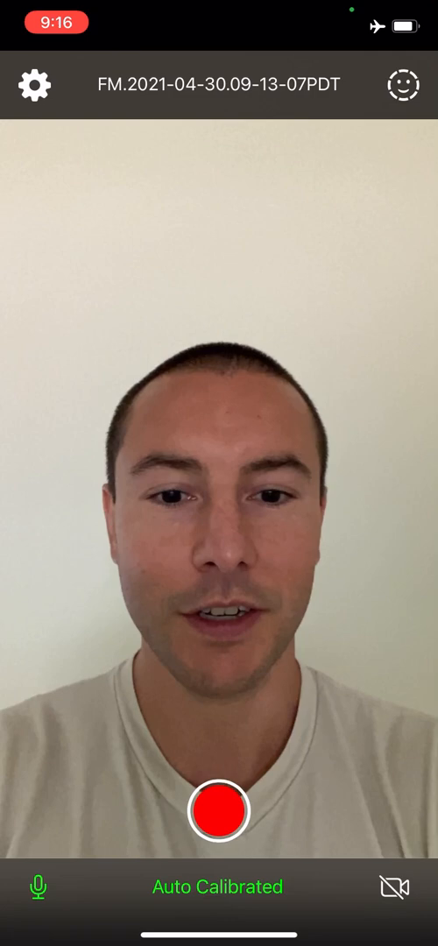
click(399, 887)
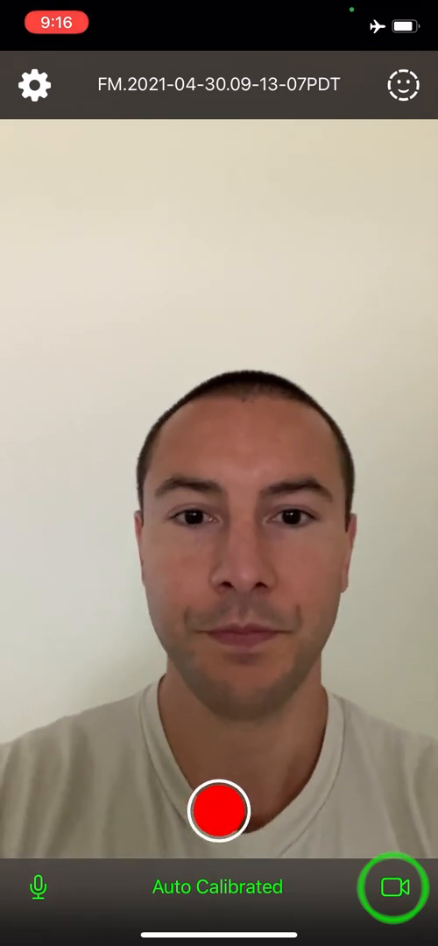
click(392, 892)
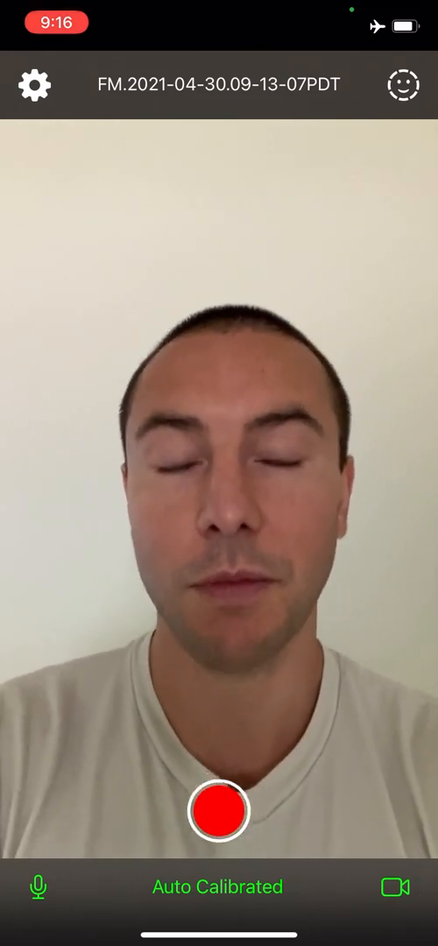
click(404, 84)
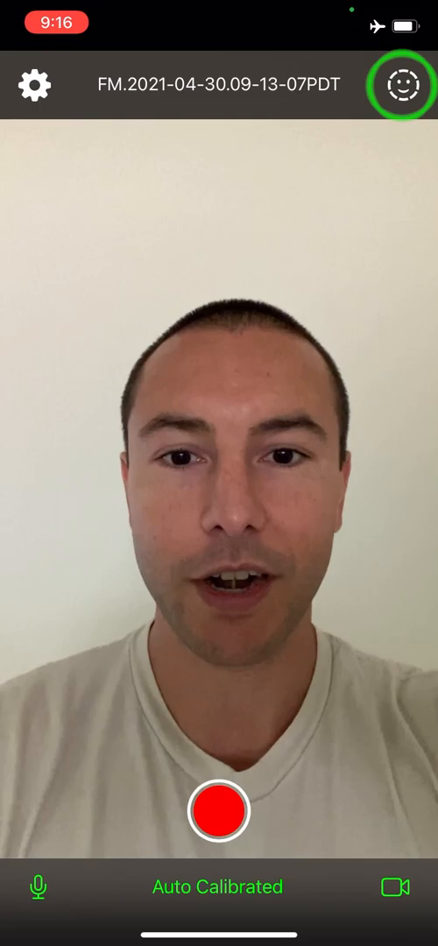
click(399, 84)
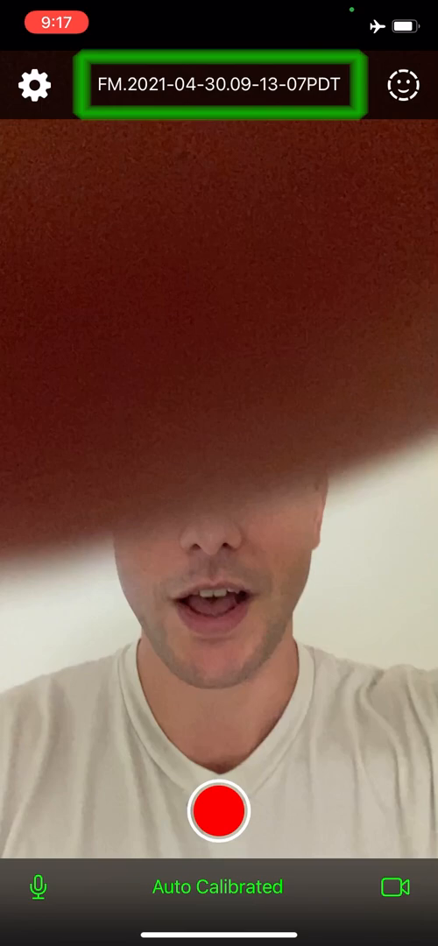
click(219, 84)
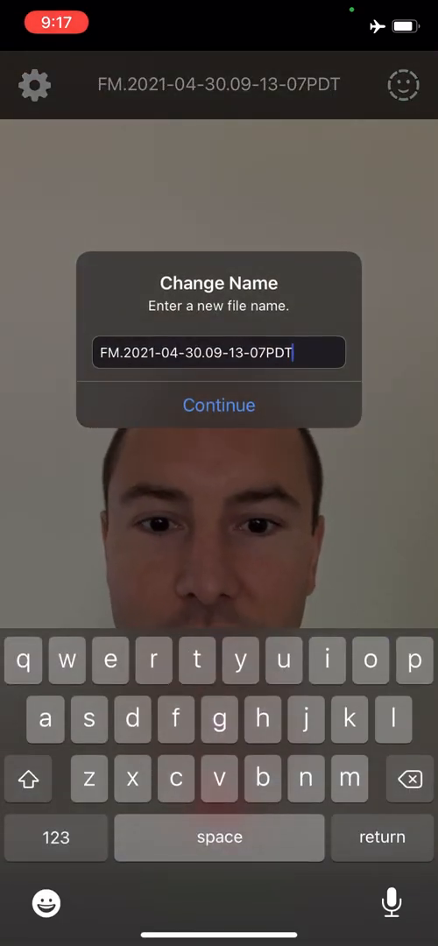
click(219, 405)
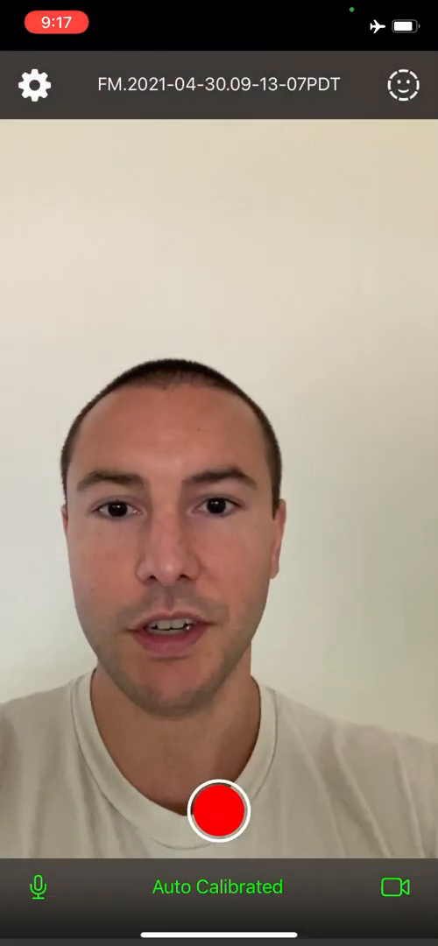
click(35, 84)
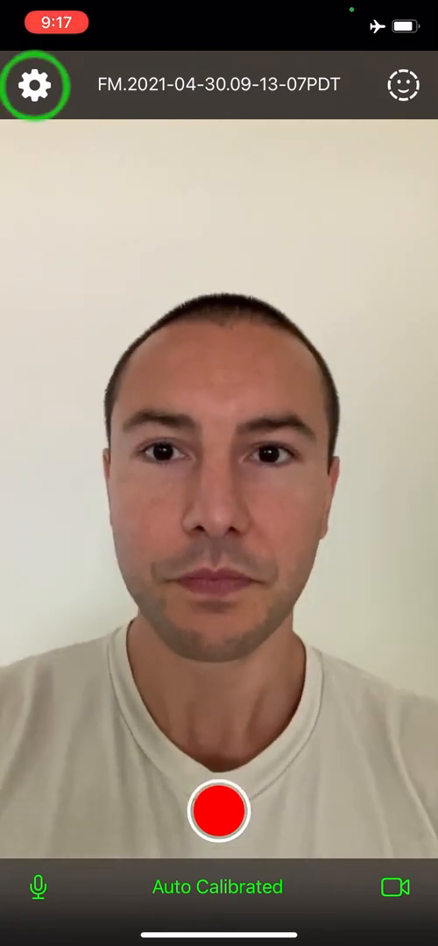
In capture settings, sweep the Weighted Moving Average slider across its range and settle it at 0.8
click(35, 84)
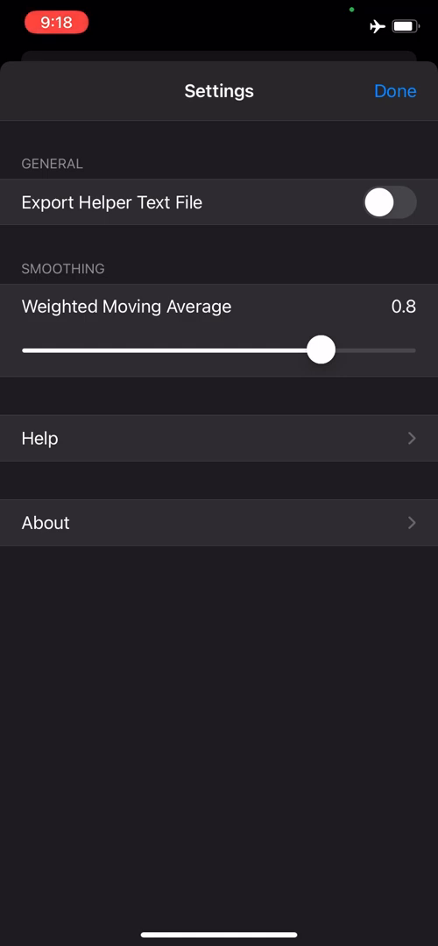
drag(322, 350, 360, 351)
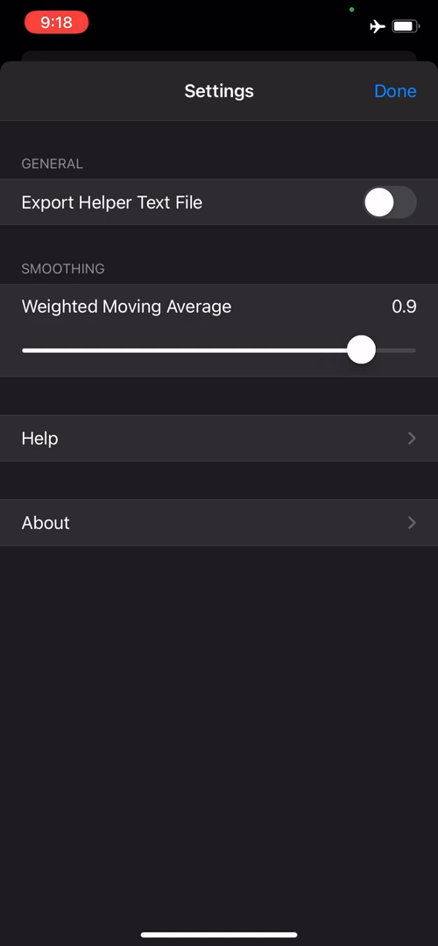
drag(361, 348, 403, 349)
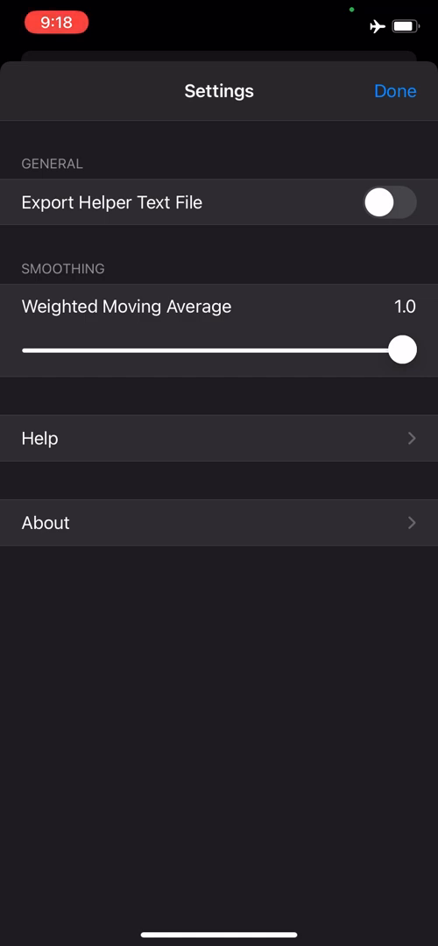
drag(403, 349, 108, 349)
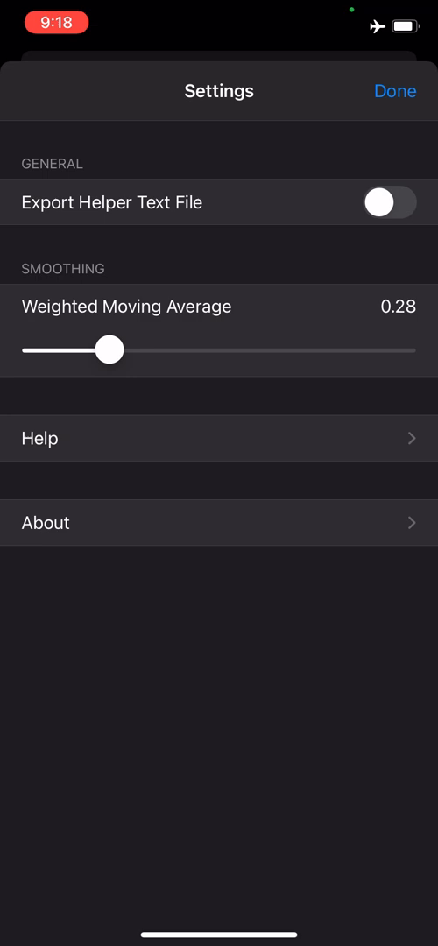
drag(109, 350, 35, 350)
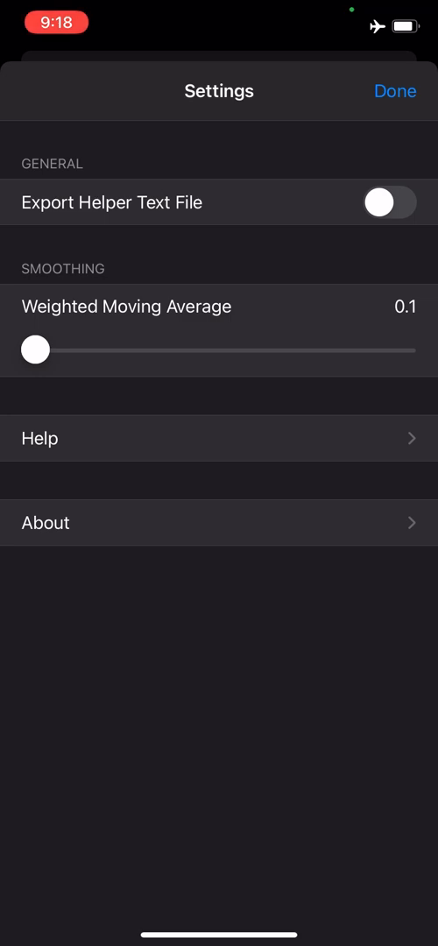
drag(35, 349, 333, 349)
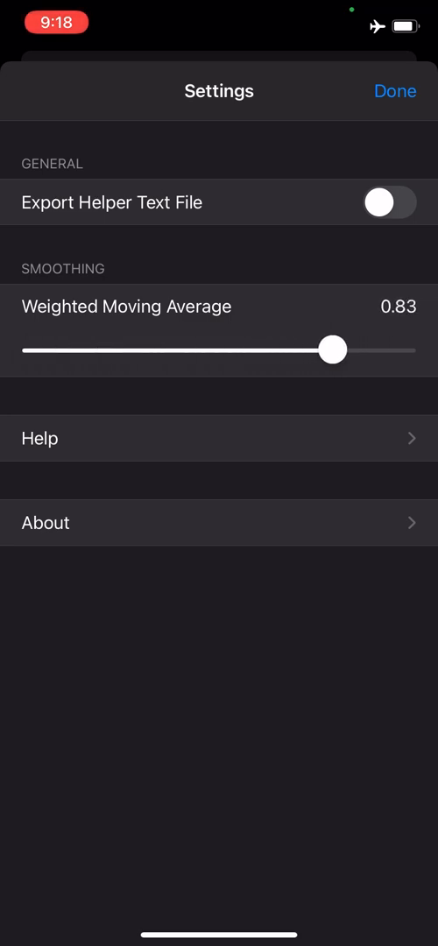
drag(331, 348, 326, 349)
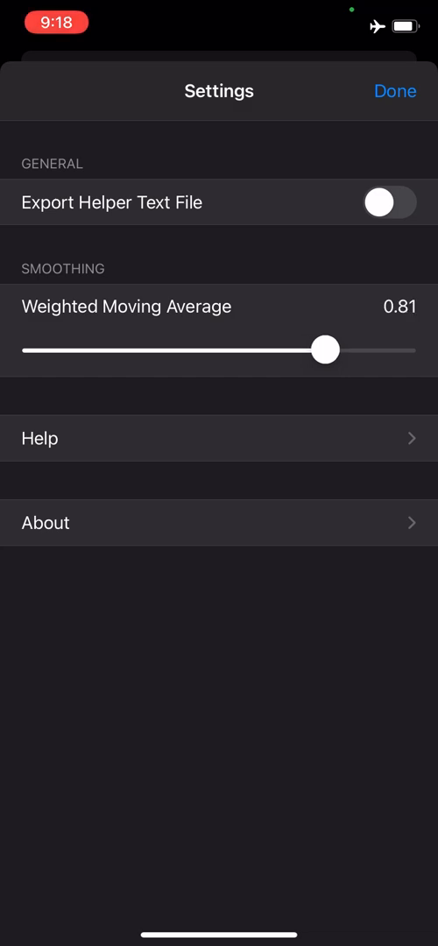
drag(326, 350, 321, 351)
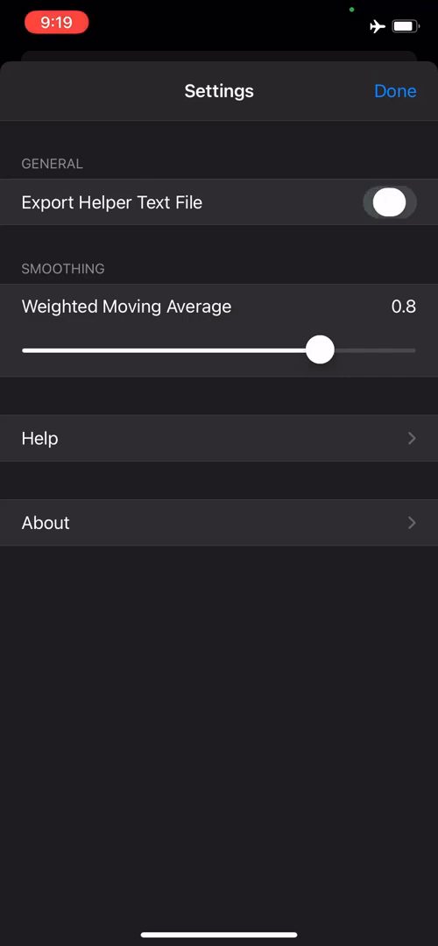
Enable Export Helper Text File, return to capture and record a face take
click(391, 203)
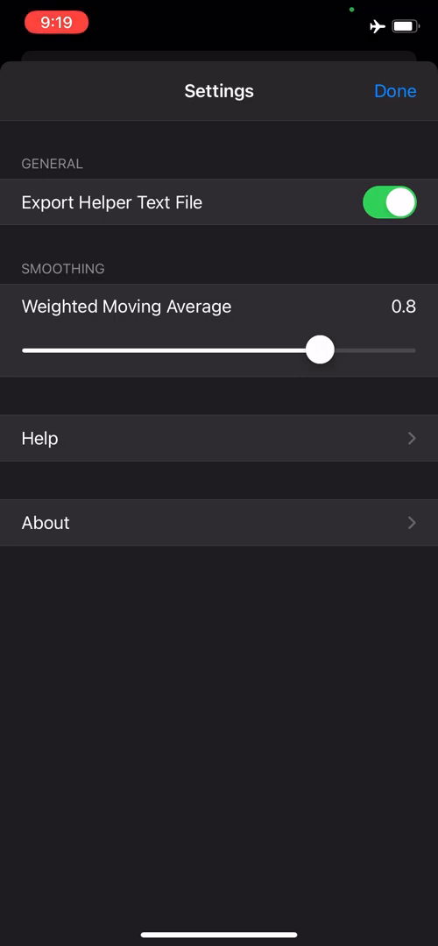
click(395, 91)
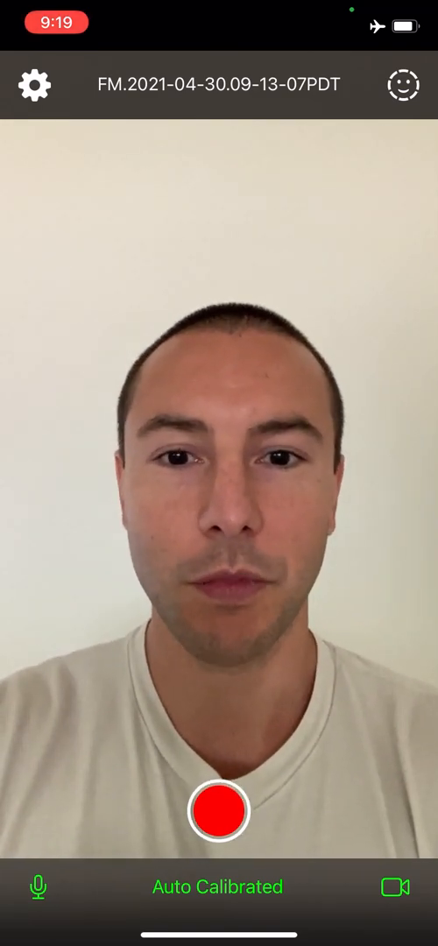
click(219, 830)
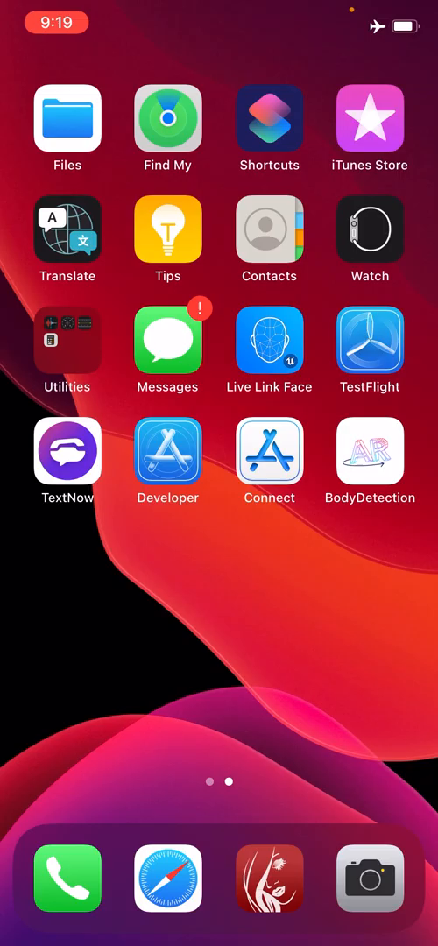
Browse On My iPhone to the Face Mojo folder and view the take's JSON file FM.2021-04-30.09-13-07PDT
click(66, 119)
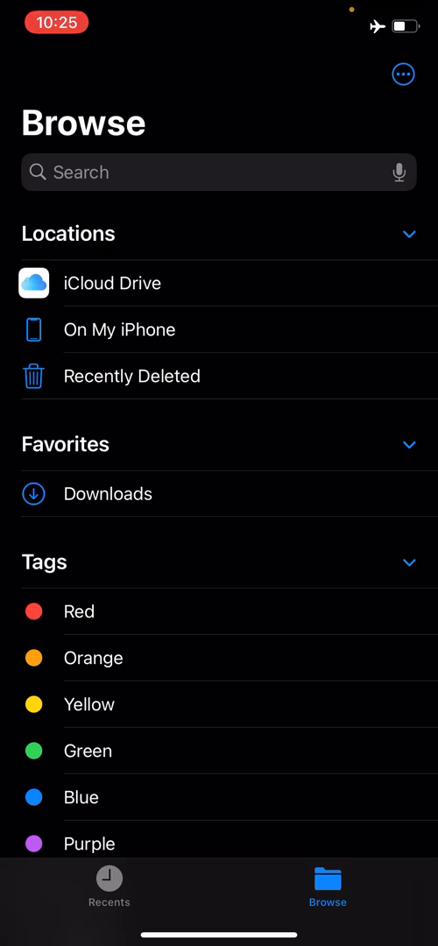
click(120, 330)
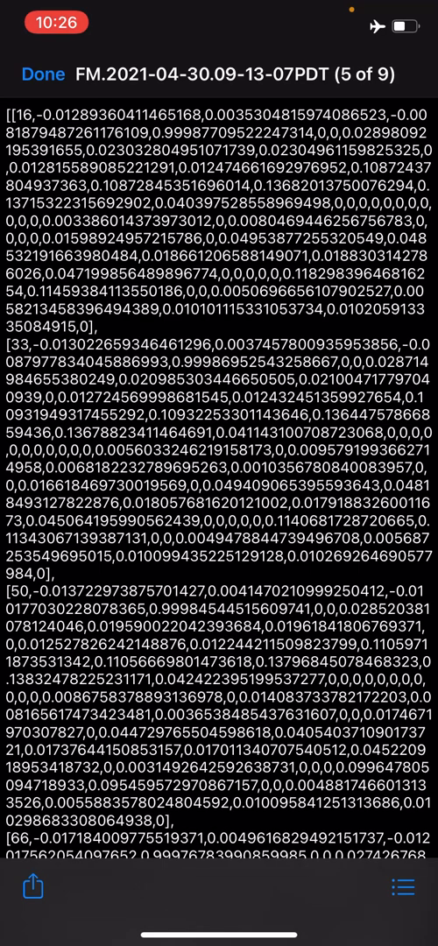
click(39, 74)
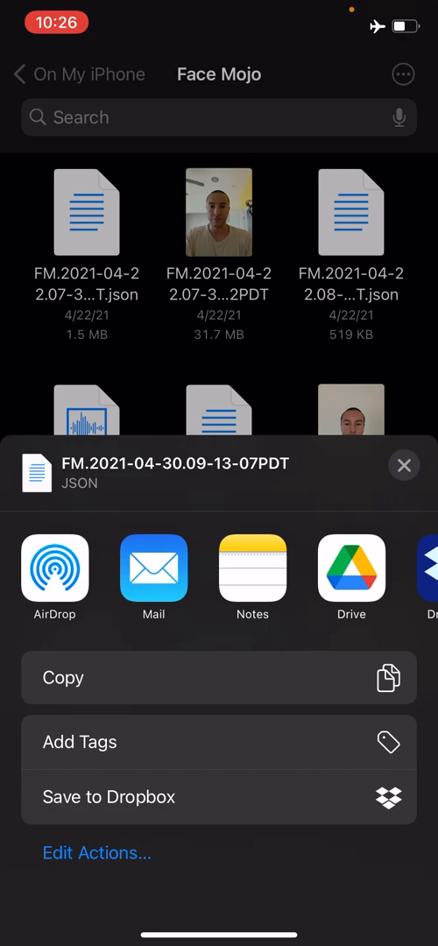
Look through the share sheet's app row for the JSON file, dismiss it and bring up the helper text file
scroll(left, 3)
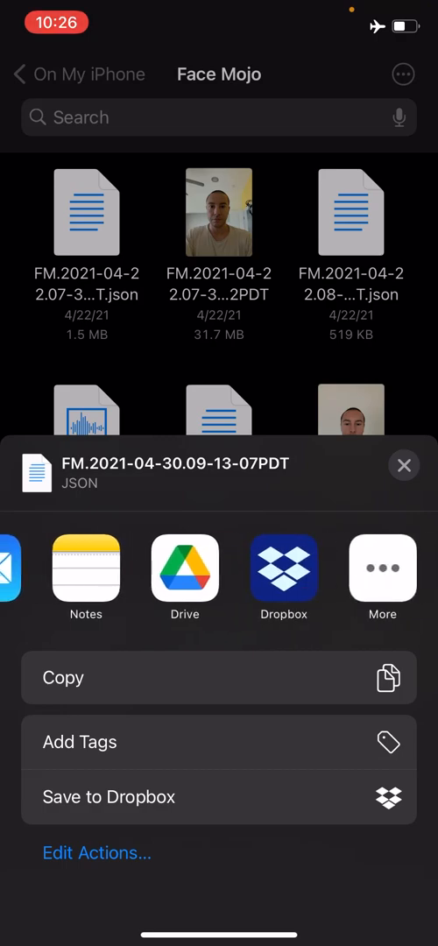
scroll(right, 3)
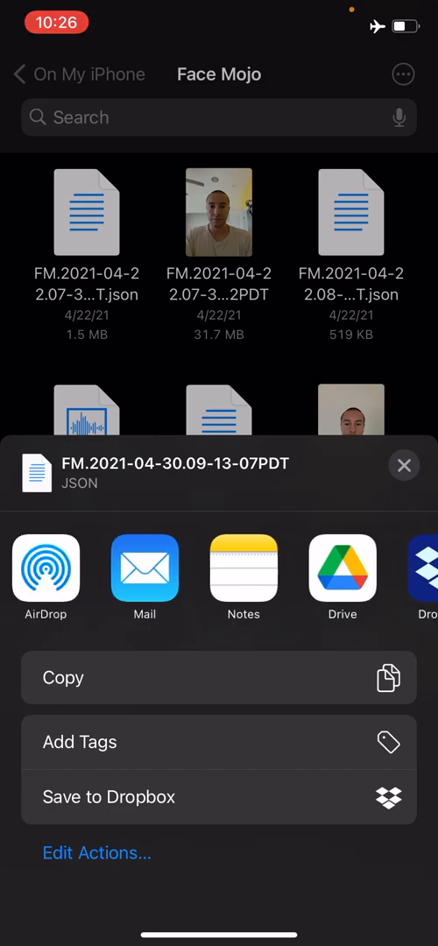
click(404, 466)
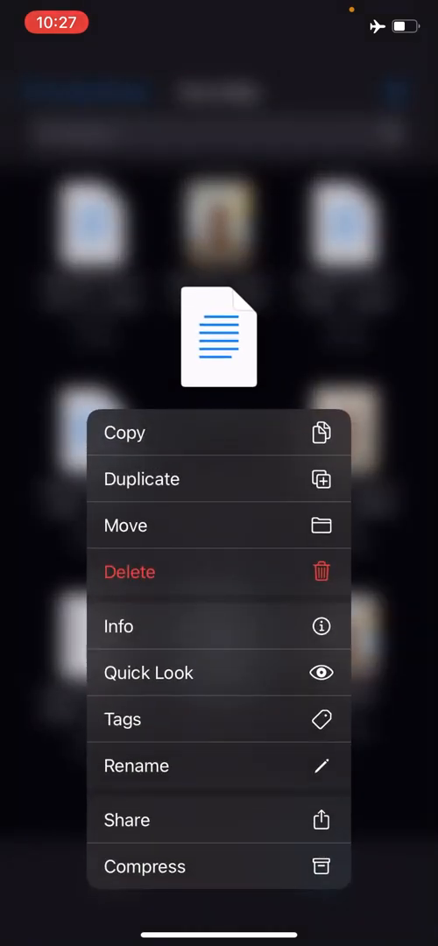
click(126, 526)
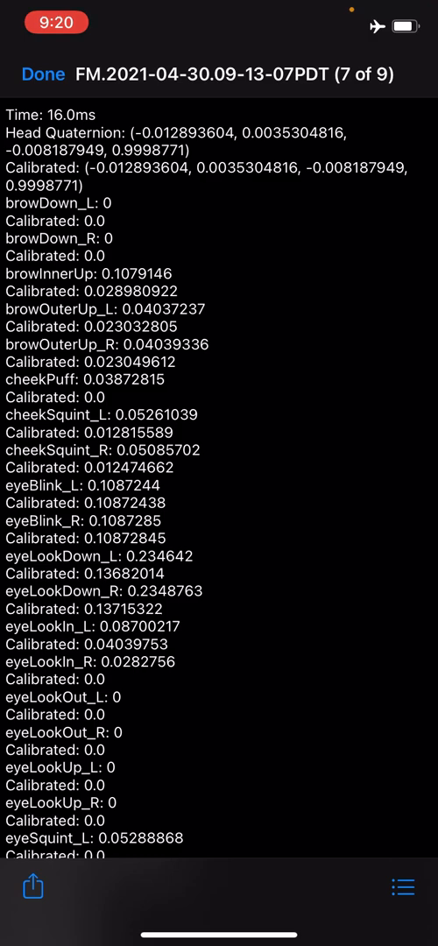
Scroll the helper text file to see jaw and mouth blendshape values beyond the eye entries
scroll(down, 3)
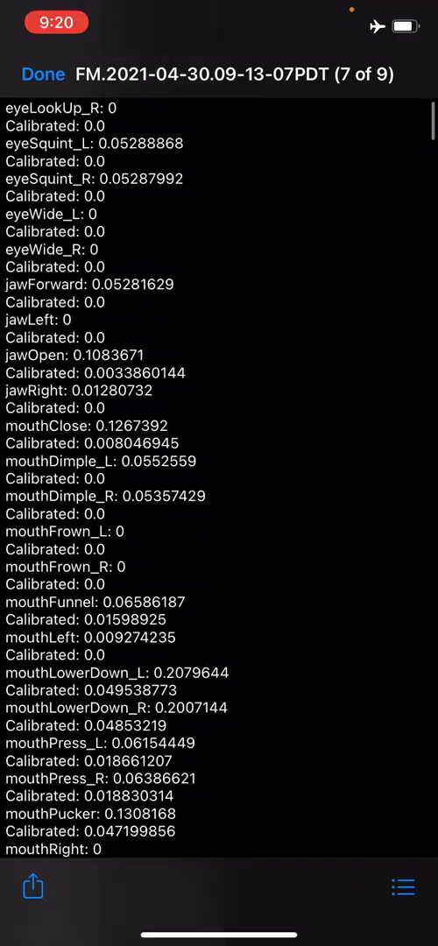
scroll(up, 3)
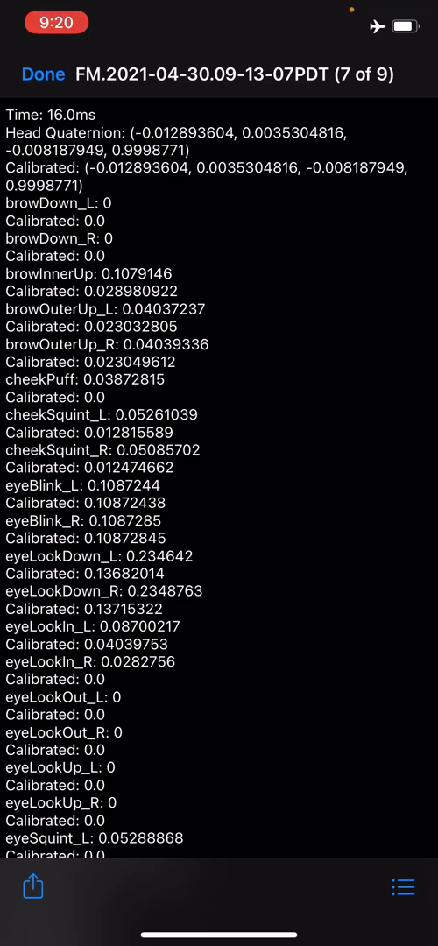
Leave Files for the home screen and reopen Face Mojo at its camera capture view
click(43, 73)
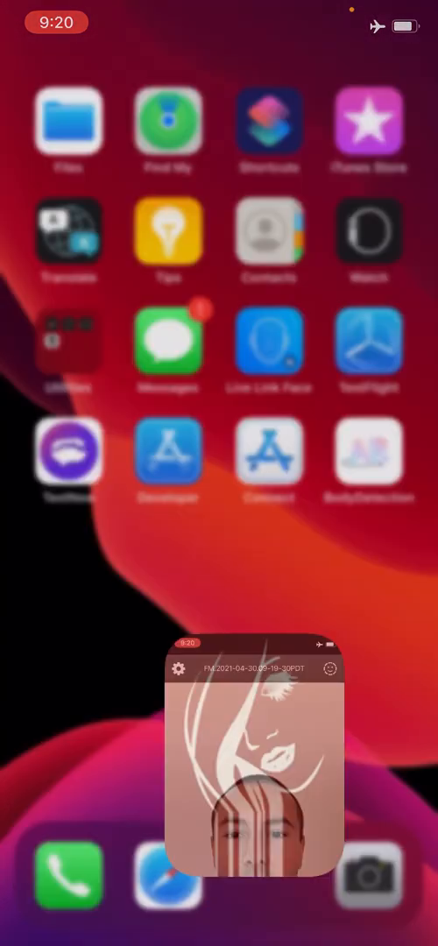
click(254, 772)
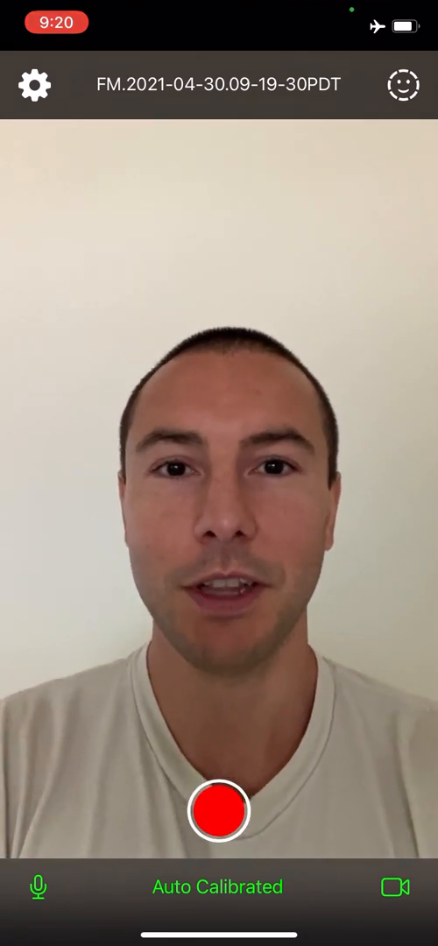